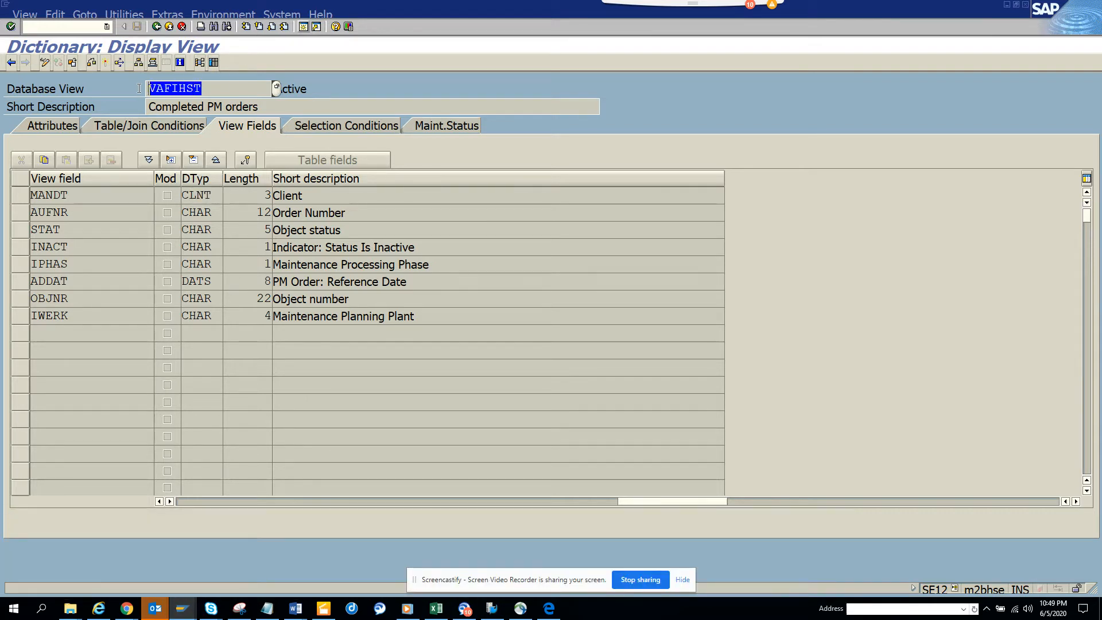
- Review the join conditions of view VAFIHST, then return to the SE16 session listing TSTC
click(147, 125)
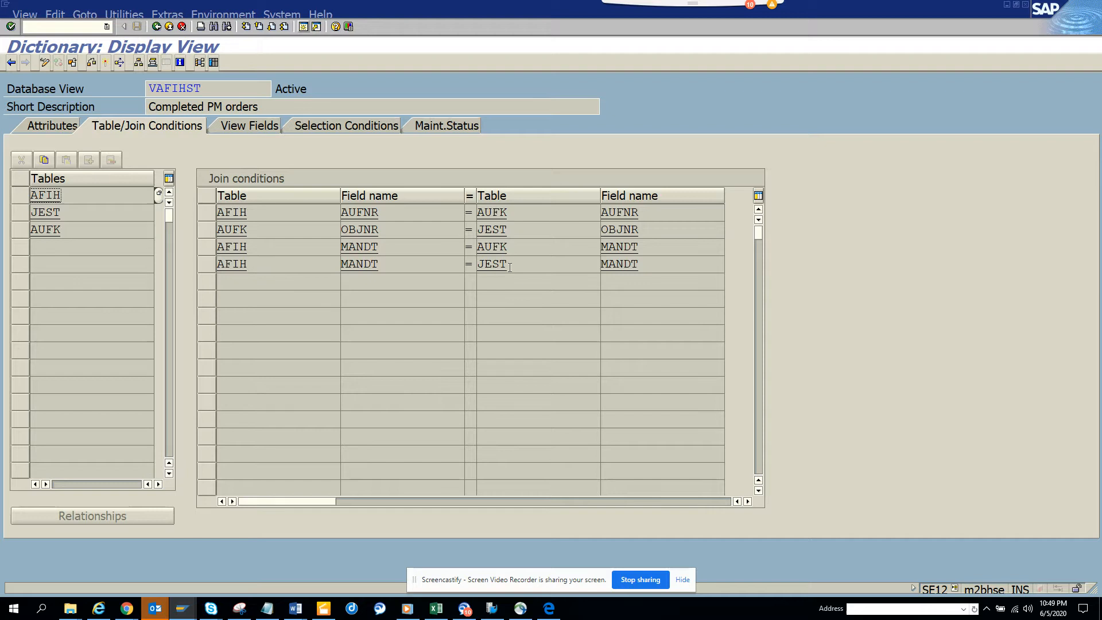
double_click(174, 88)
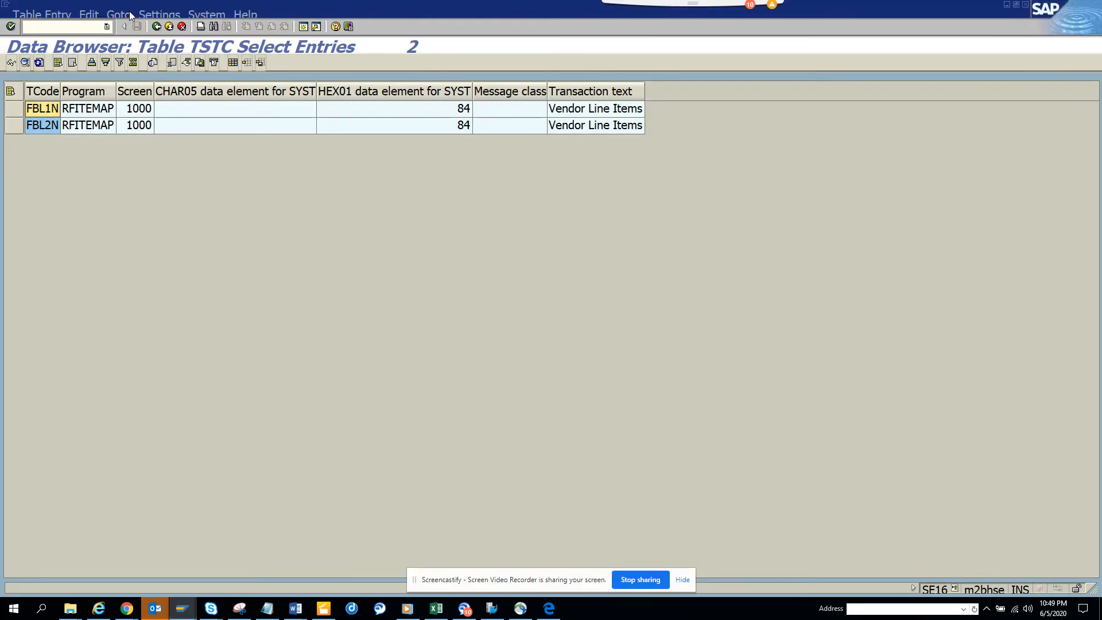
- Start SE16 for view VAFIHST via /n and list its 200 order-status entries
text(/n)
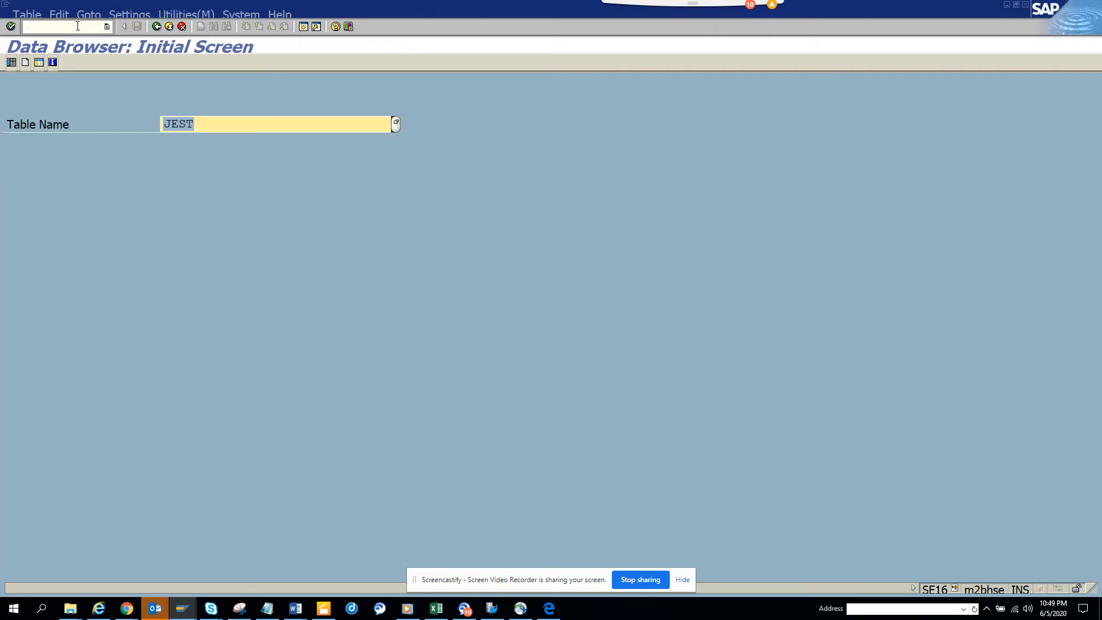
text(VAFIHST)
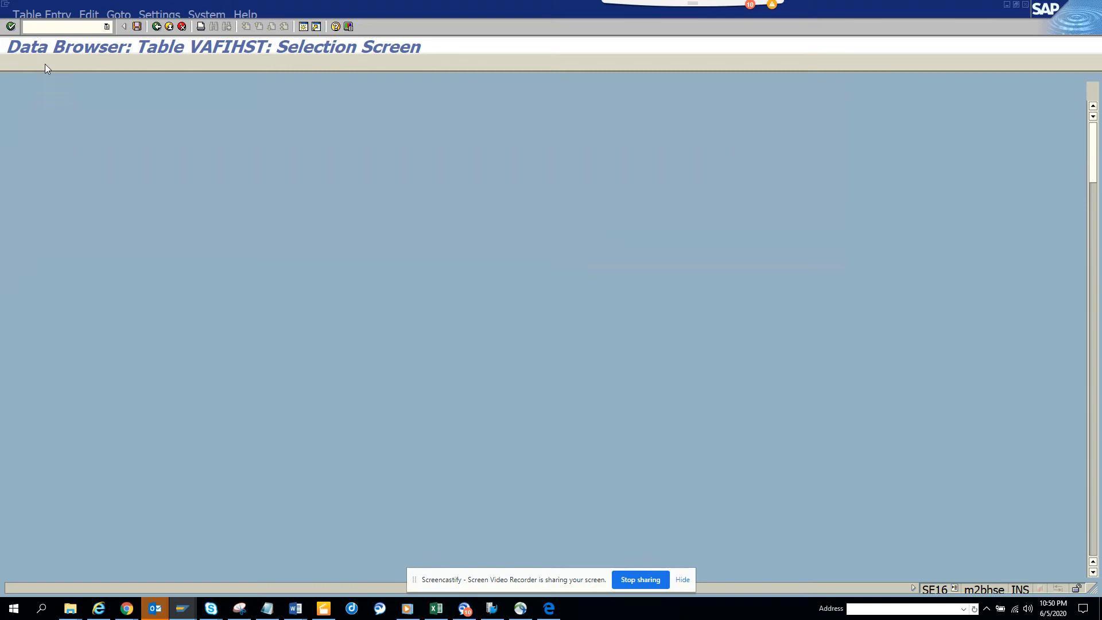
click(11, 26)
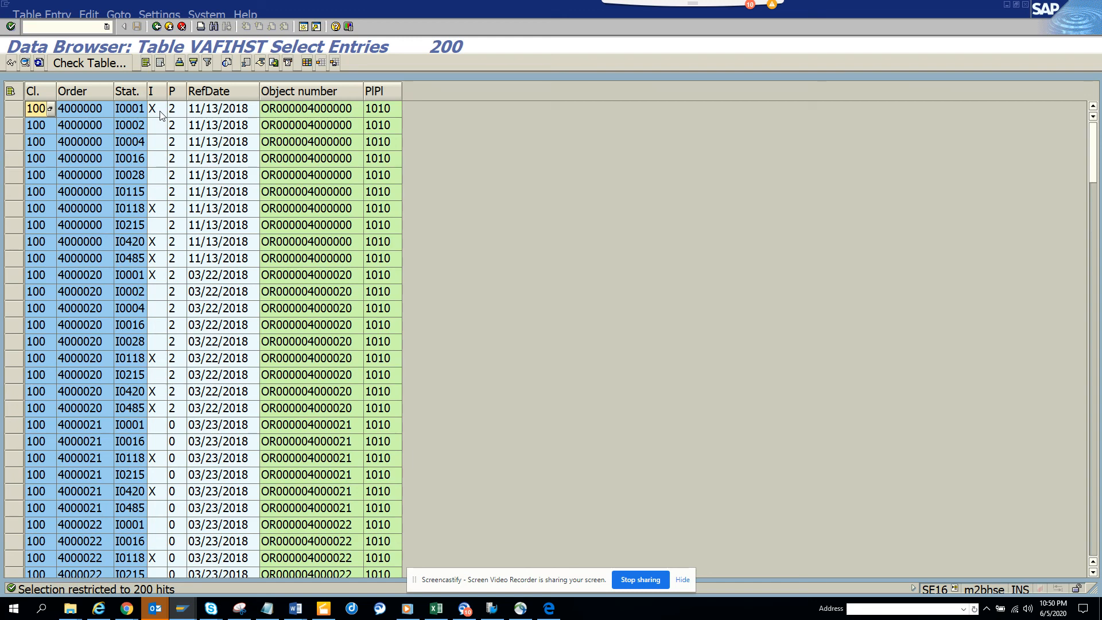
mouse_move(658, 543)
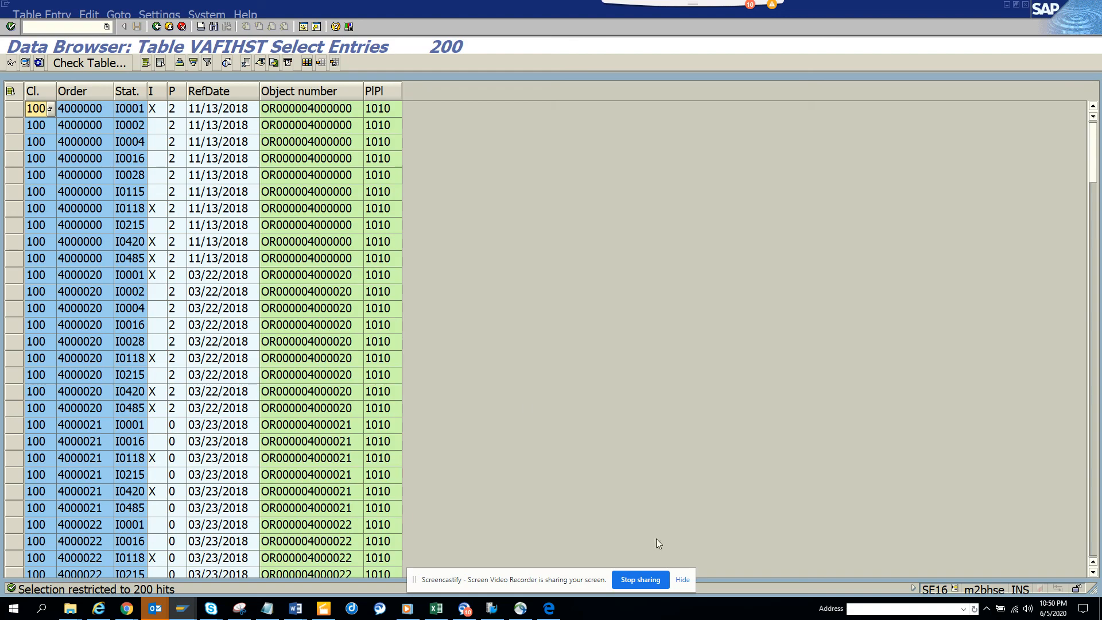